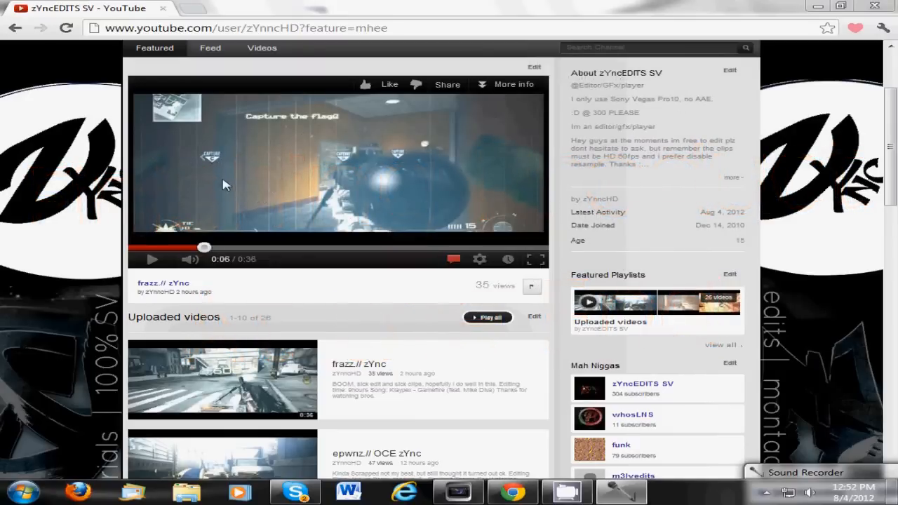
pyautogui.moveTo(241, 153)
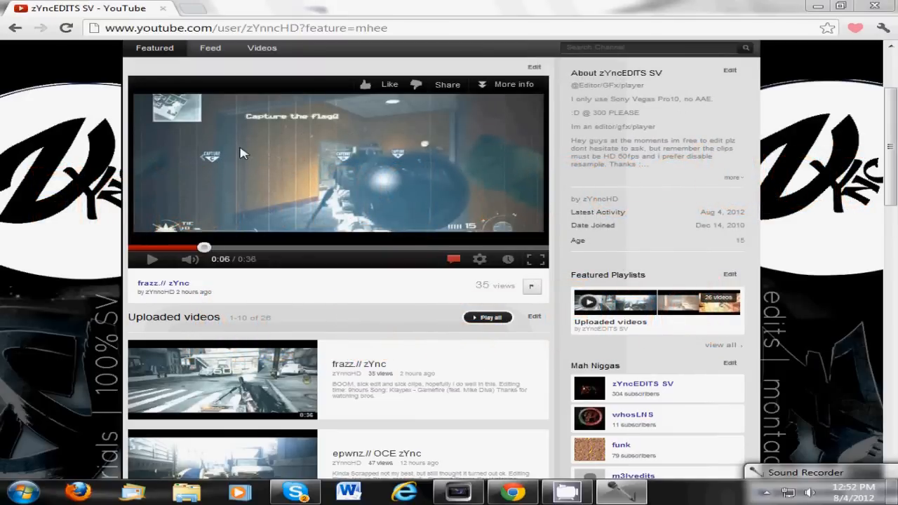
# Play the frazz.// zYnc video and pause it right after the shot at 0:11.
pyautogui.click(152, 259)
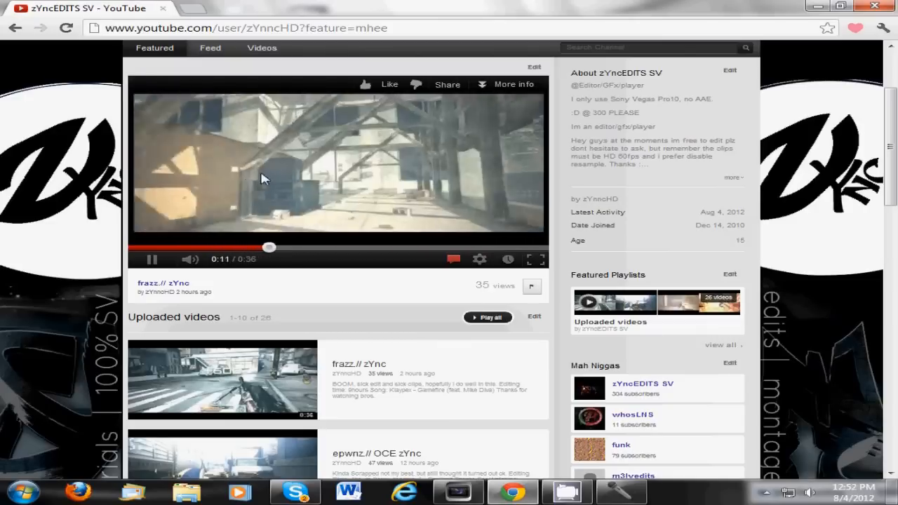
pyautogui.click(152, 258)
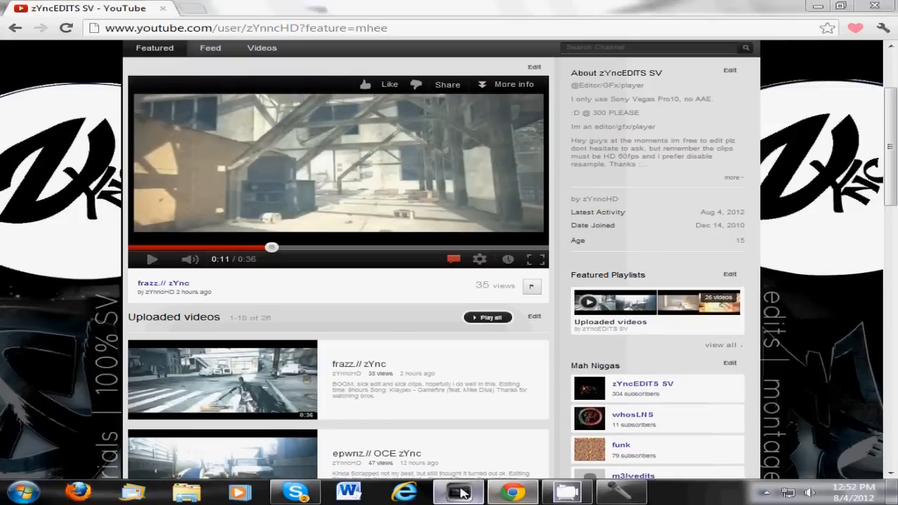
# Bring up Vegas Pro's gameplay timeline around the 00:00:06 cut.
pyautogui.click(459, 491)
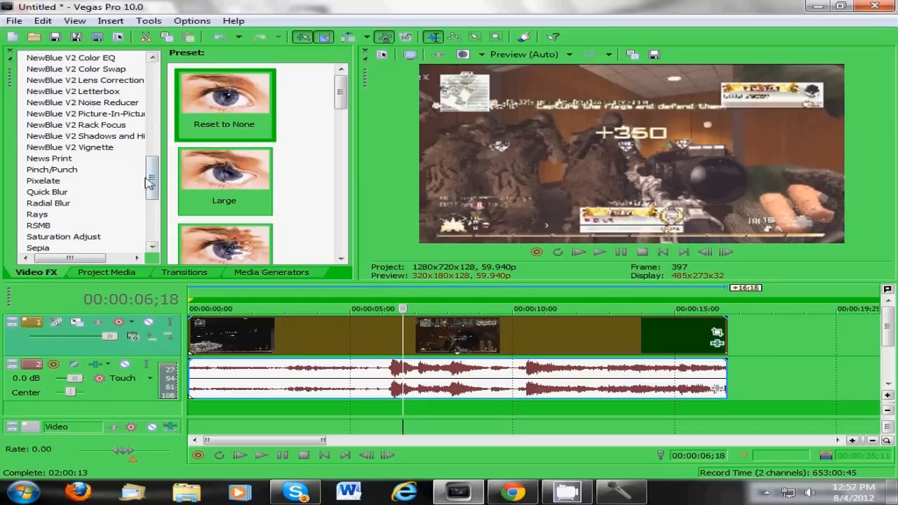
pyautogui.click(85, 79)
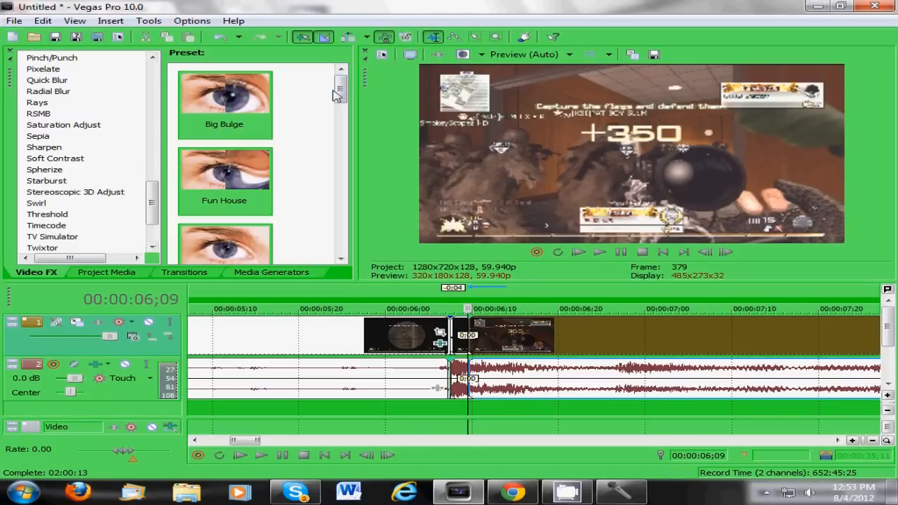
# Drop Wave onto the quad feed 2 event, using vertical waves 9.140 and horizontal amplitude 0.018.
pyautogui.moveTo(338, 95); pyautogui.dragTo(339, 200)
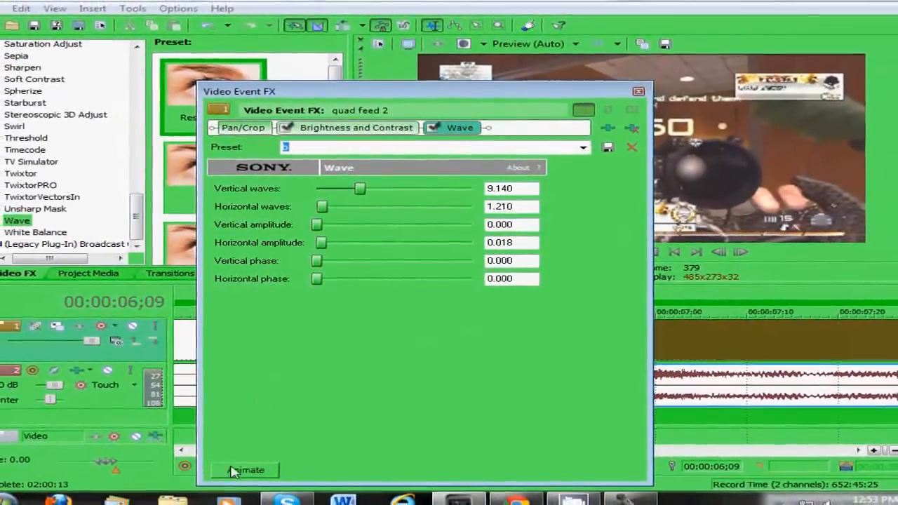
# Animate the Wave effect using the 12away and 15 away presets as keyframes.
pyautogui.click(245, 470)
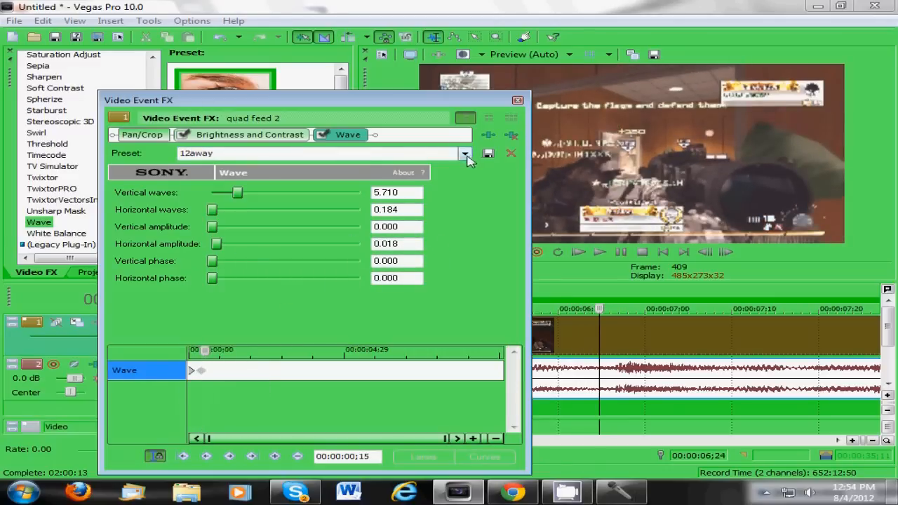
pyautogui.click(466, 153)
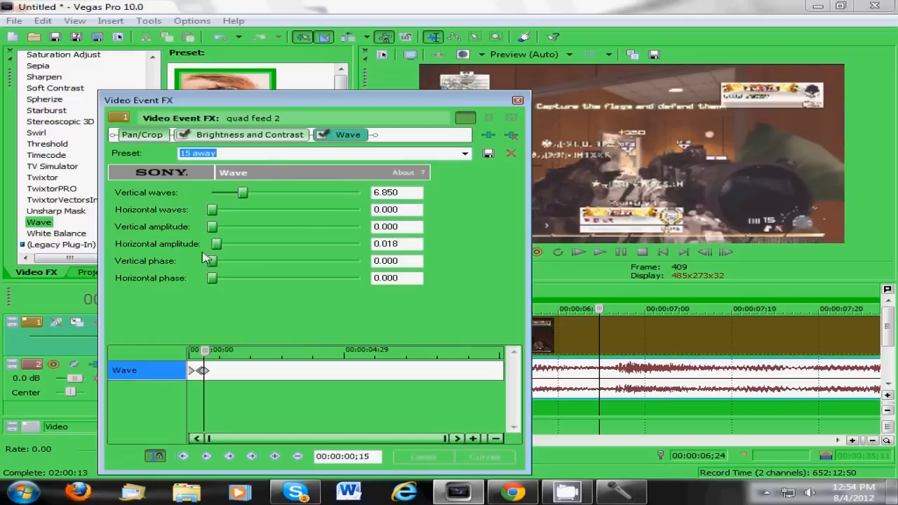
pyautogui.moveTo(188, 255)
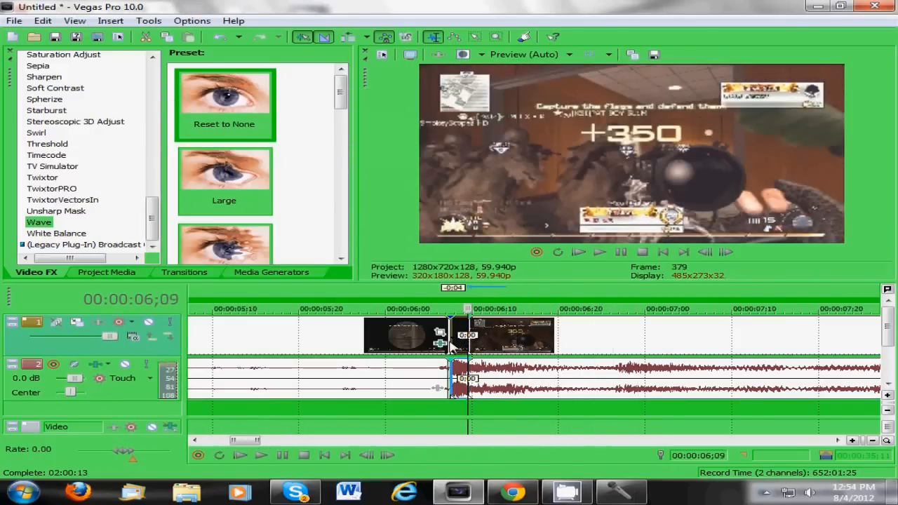
pyautogui.rightClick(491, 334)
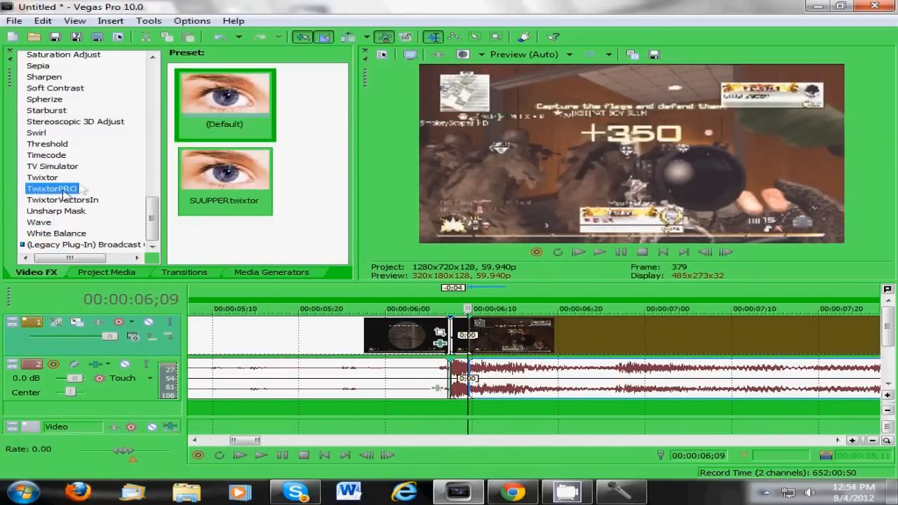
# Apply the SUUPPERtwixtor TwixtorPRO preset at 3% speed and close its settings.
pyautogui.doubleClick(51, 188)
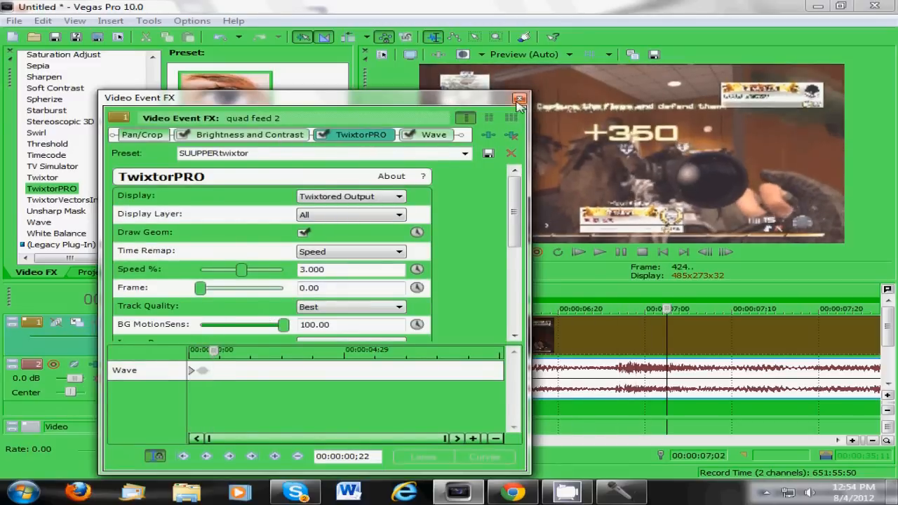
pyautogui.click(520, 99)
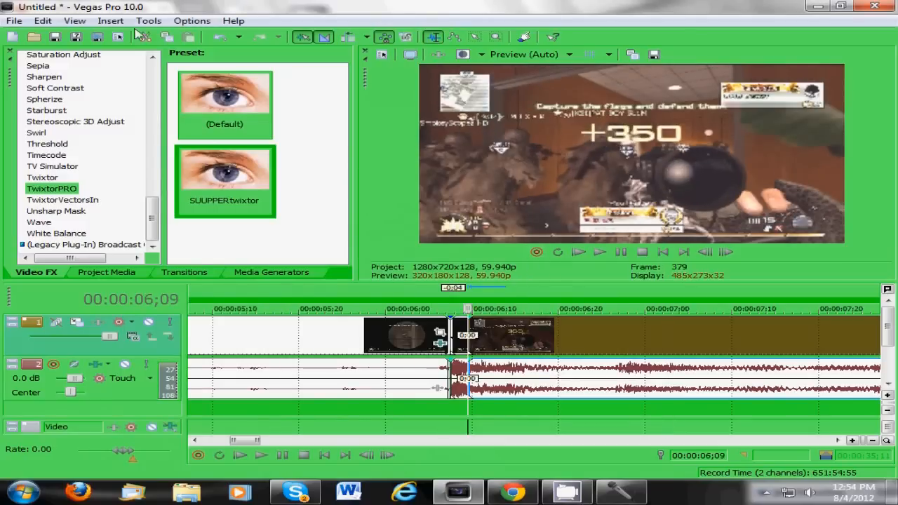
pyautogui.scroll(-3)
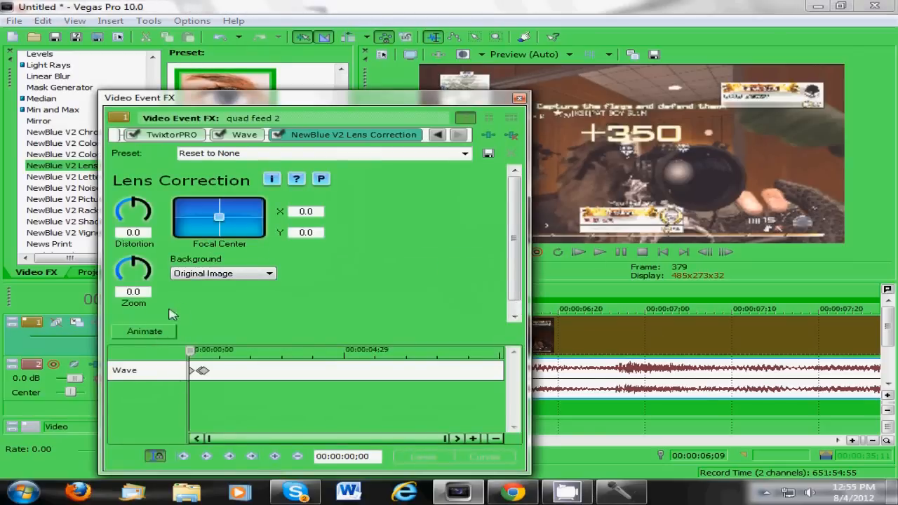
# Apply the custom lens preset (distortion 7.9, zoom 20.8) and enable Animate.
pyautogui.click(464, 153)
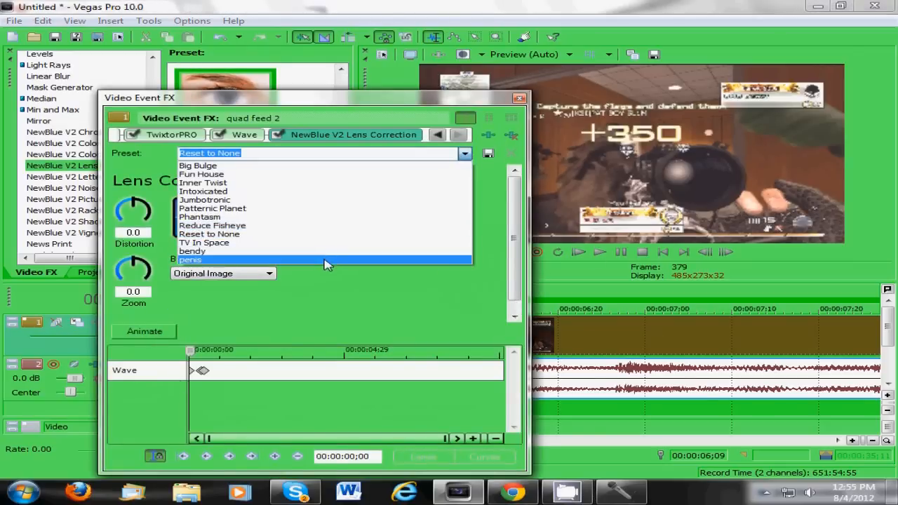
pyautogui.click(189, 260)
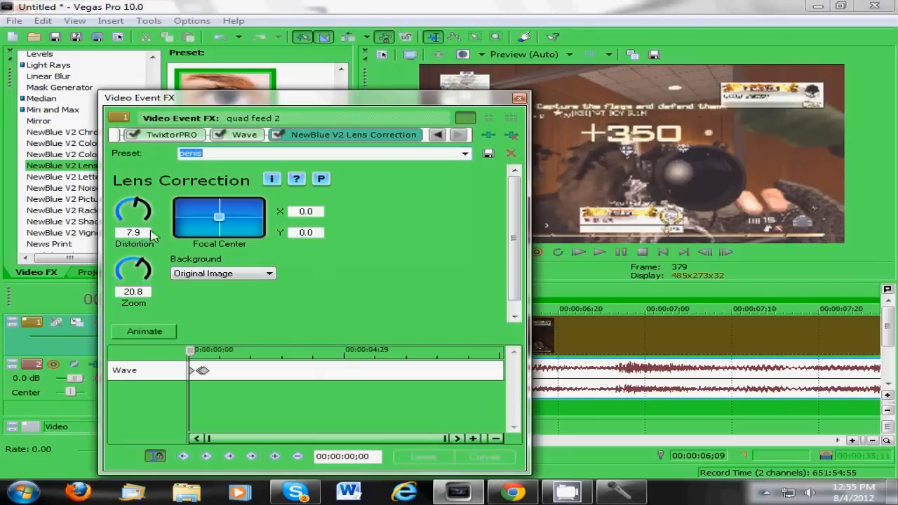
pyautogui.moveTo(178, 339)
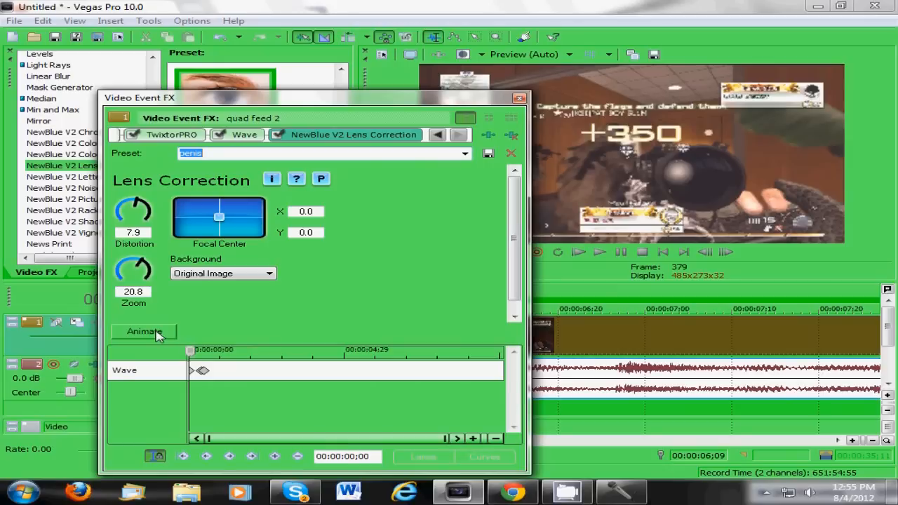
pyautogui.click(144, 331)
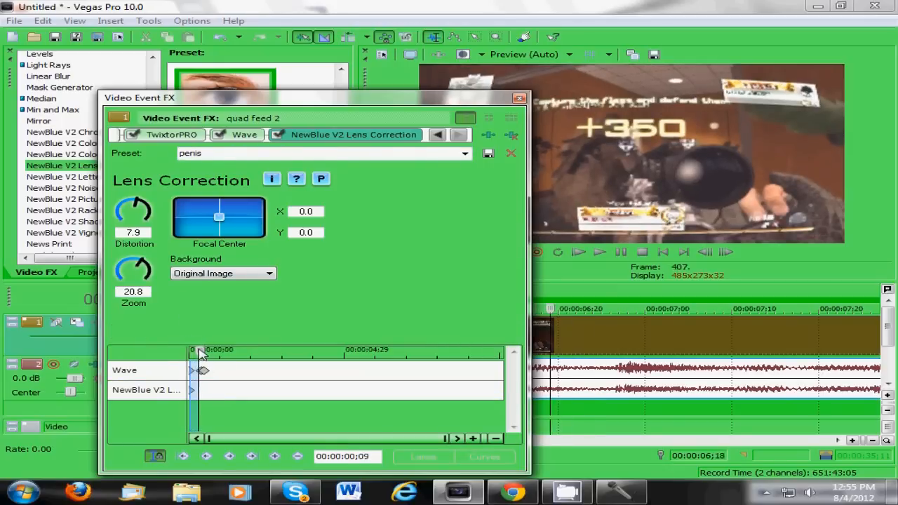
# Add a Reset to None lens correction keyframe ten frames later.
pyautogui.click(465, 153)
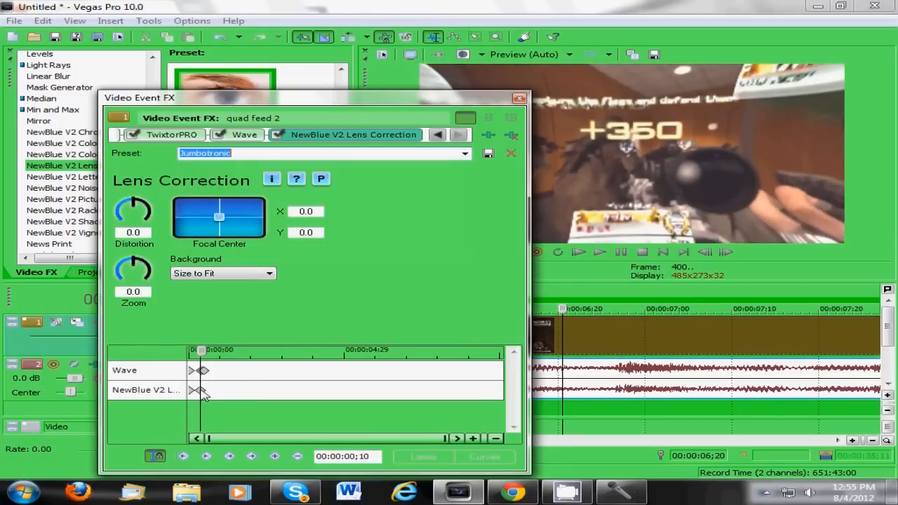
pyautogui.click(464, 153)
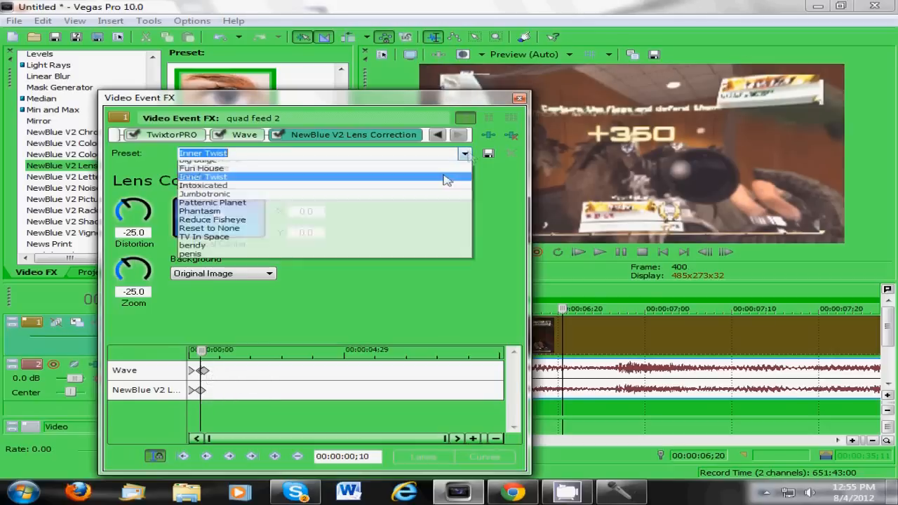
pyautogui.click(209, 228)
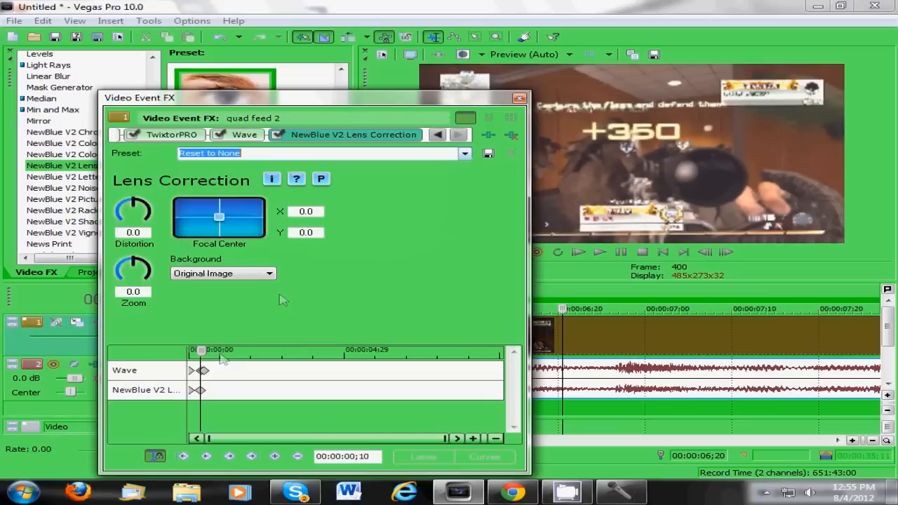